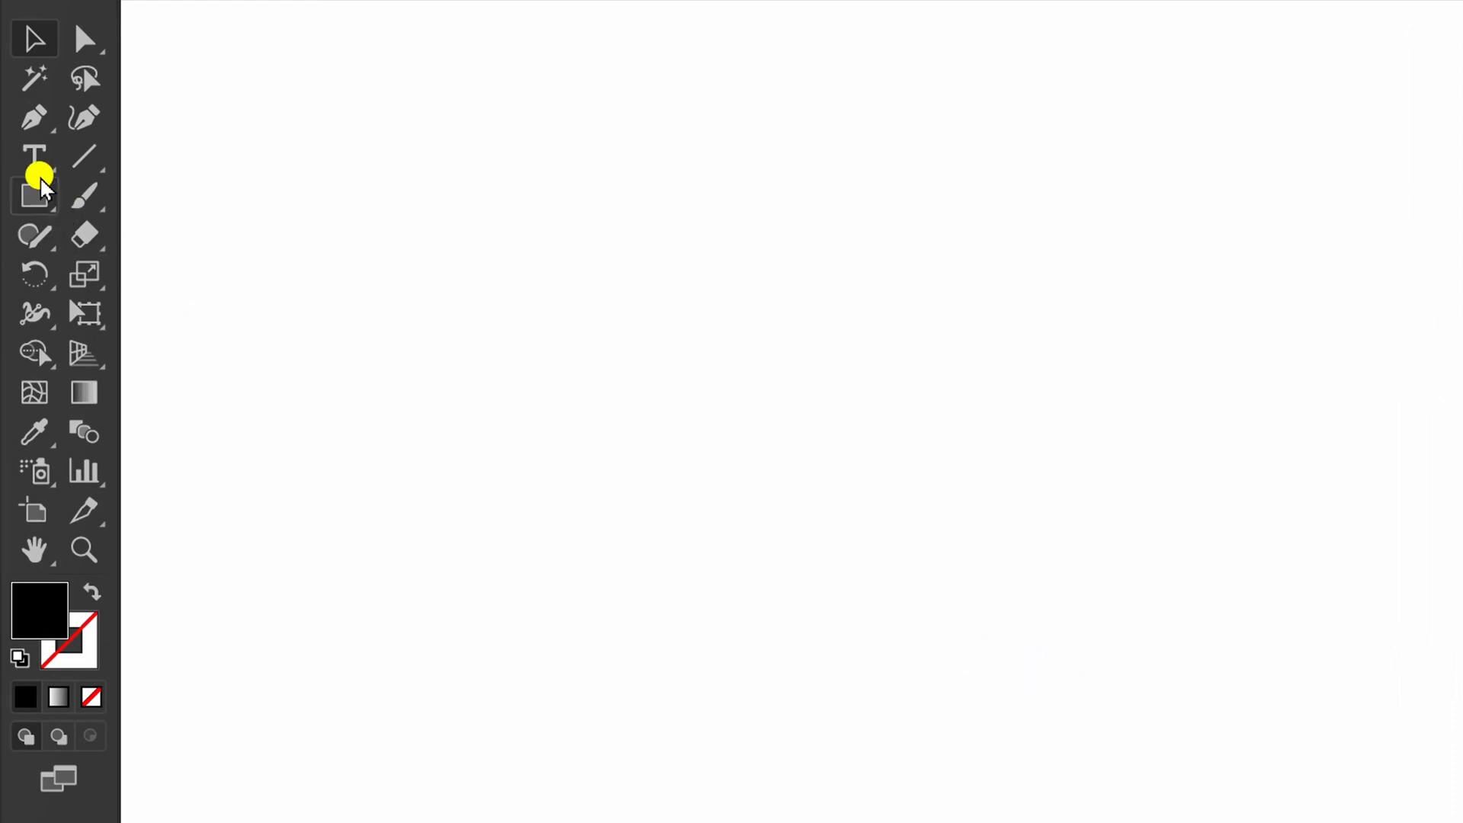
Create a point text object reading 'How to' on the artboard and finish editing
click(35, 156)
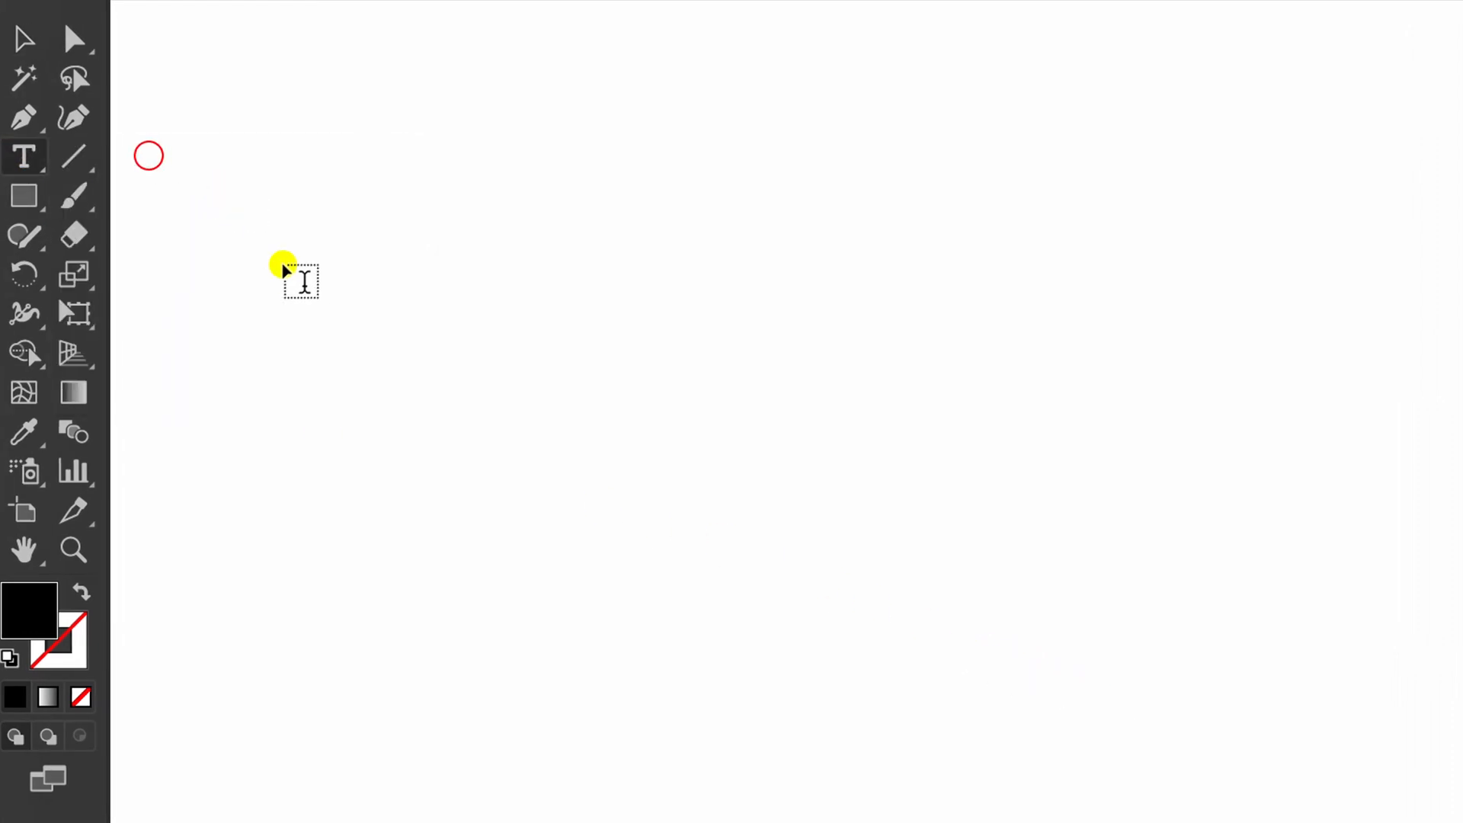
text(How to)
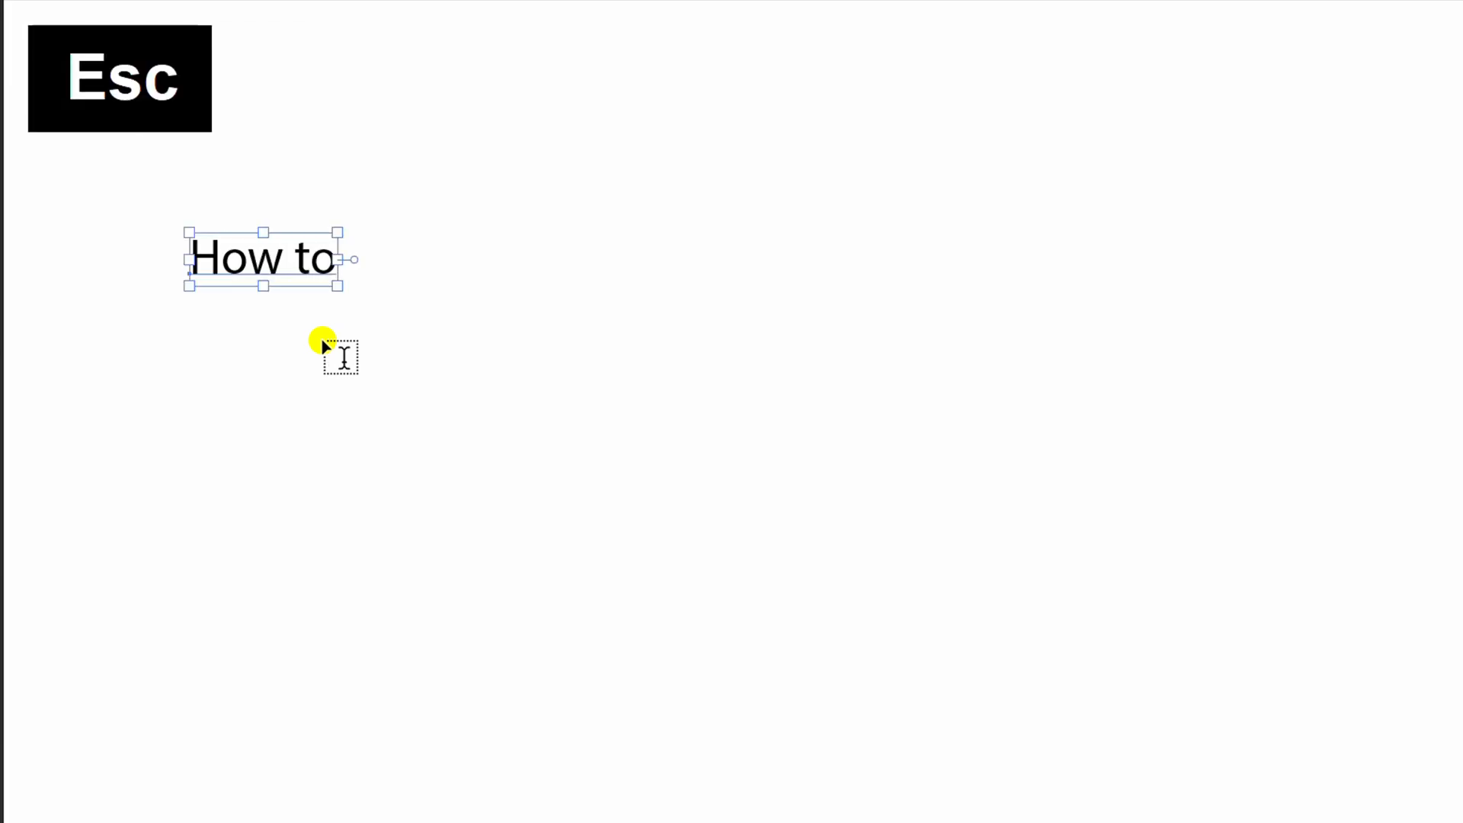
key(Ctrl+D)
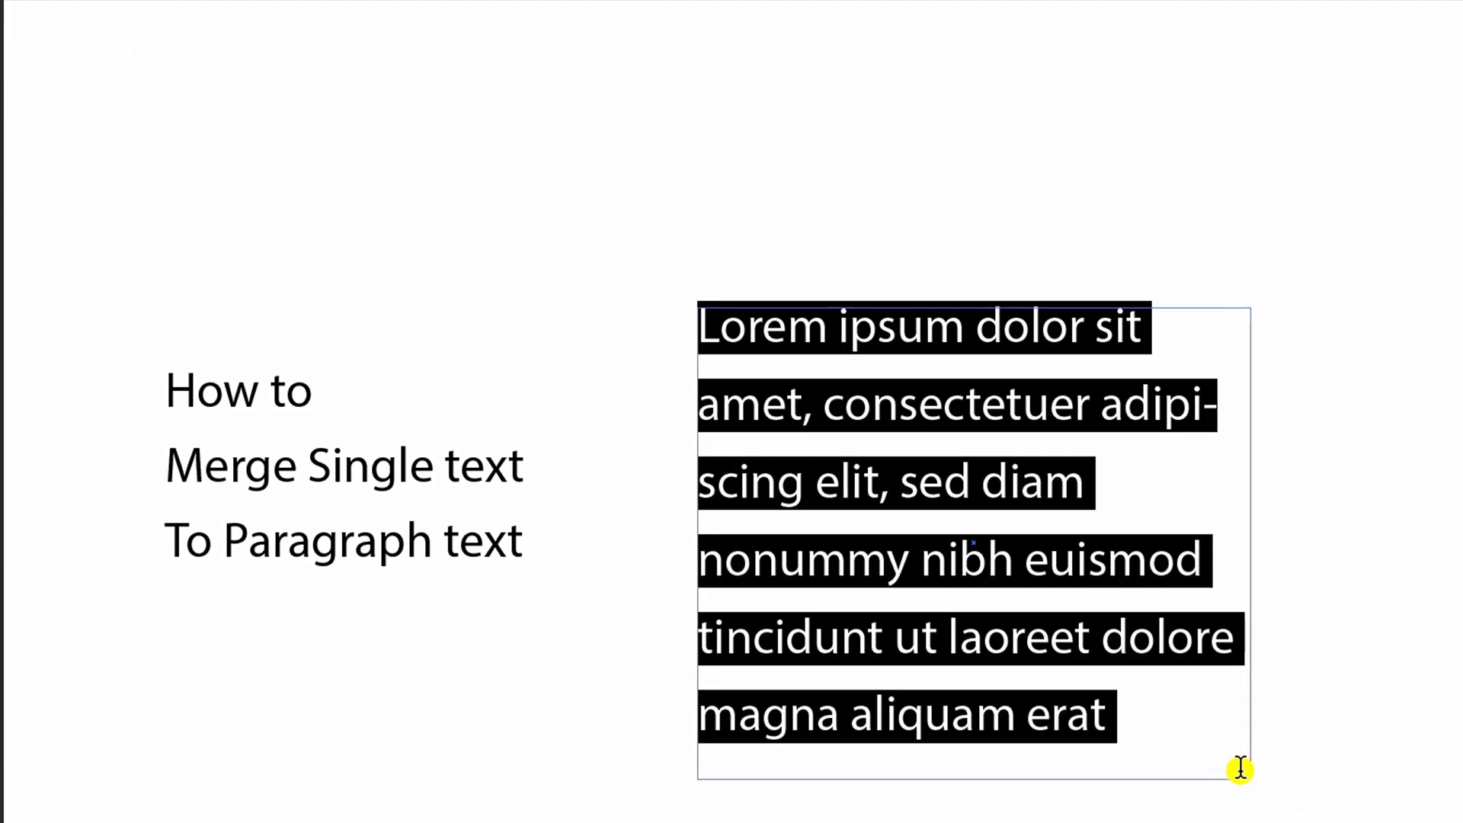
mouse_move(822, 588)
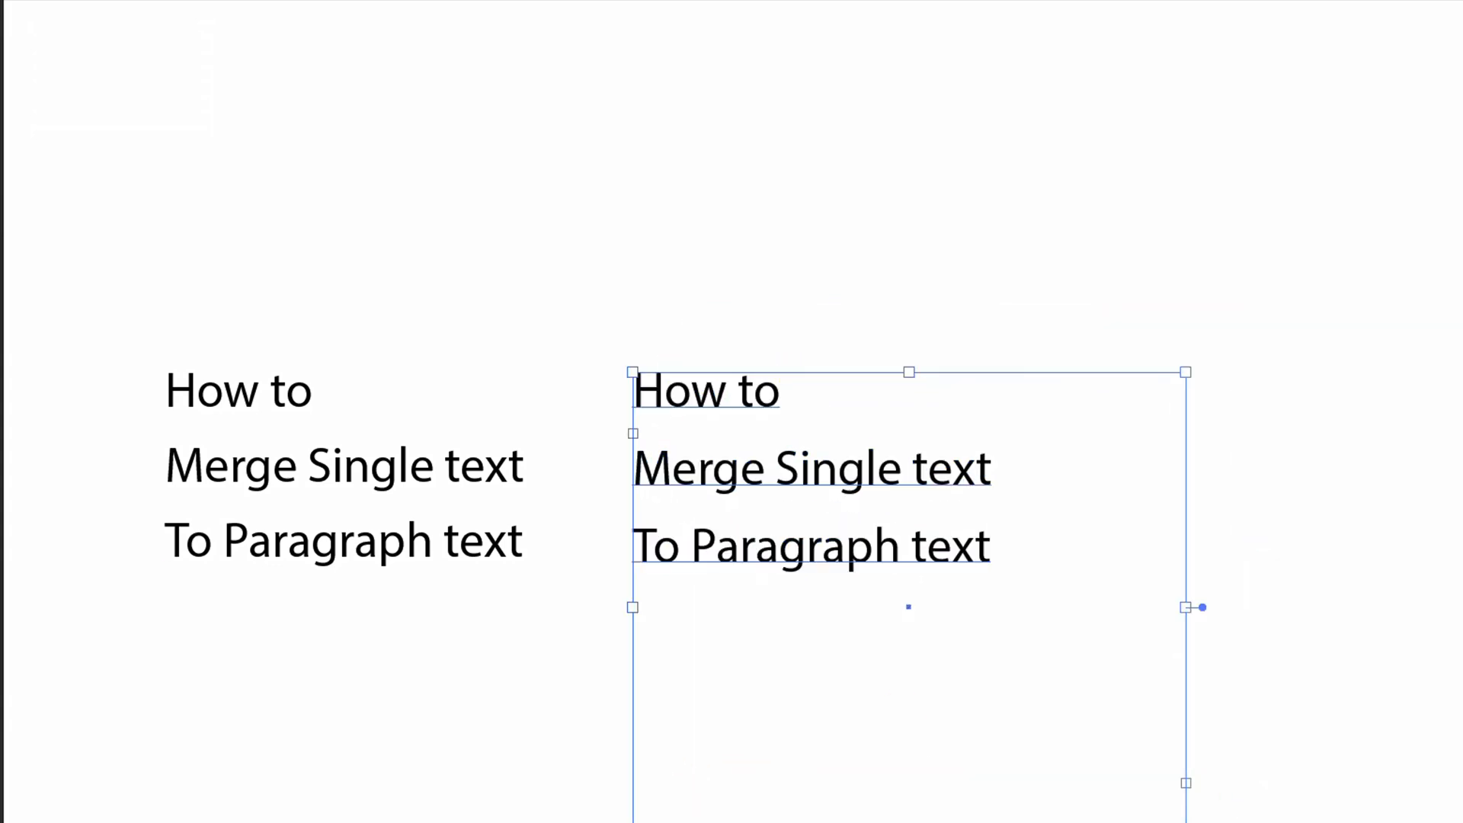
Bring up the Properties type settings for the fitted merged text box
click(1348, 24)
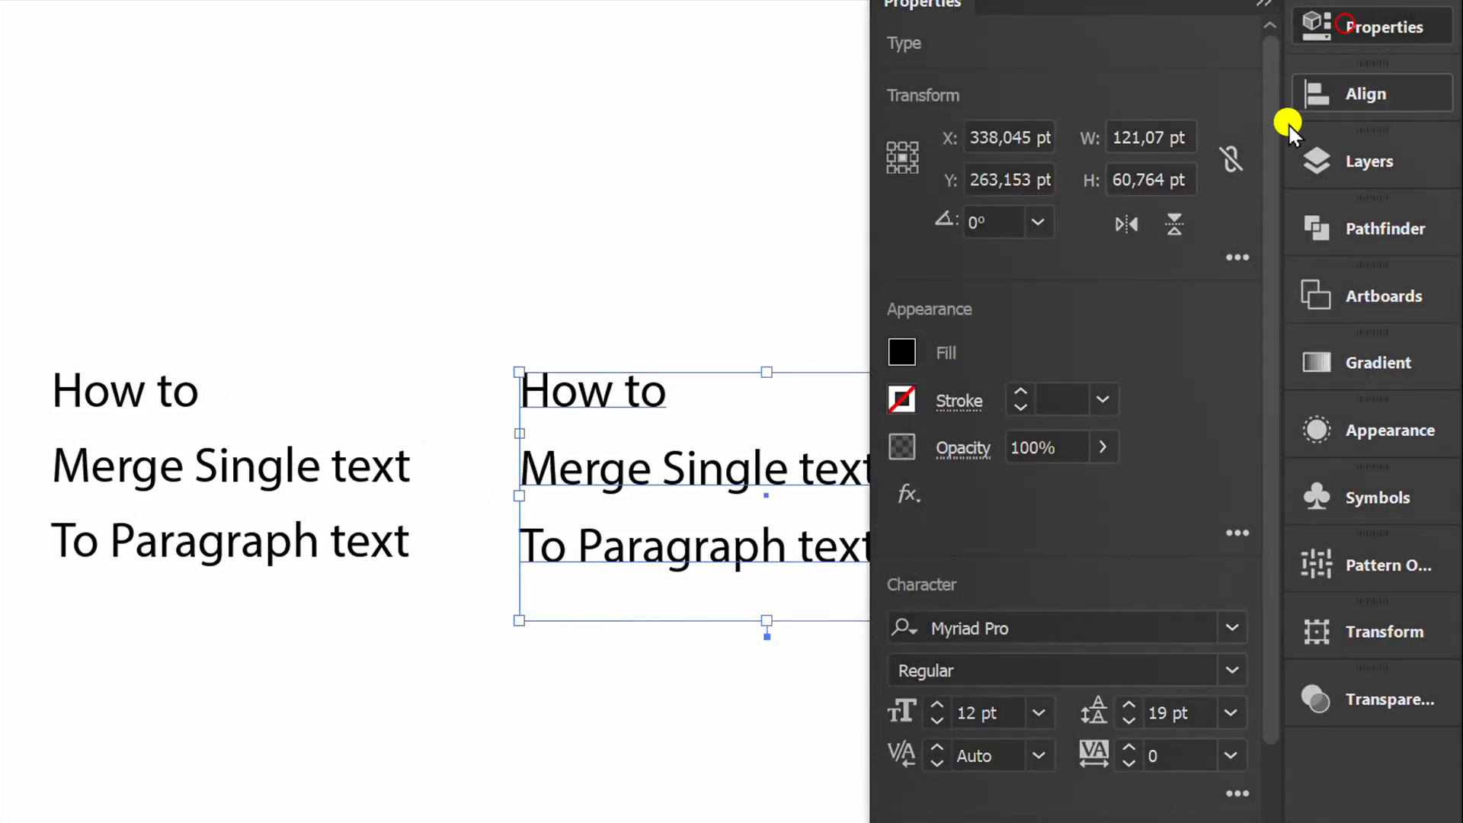
Set the merged paragraph lines to Bold, then the separate 'How to' line to Bold too
click(1232, 669)
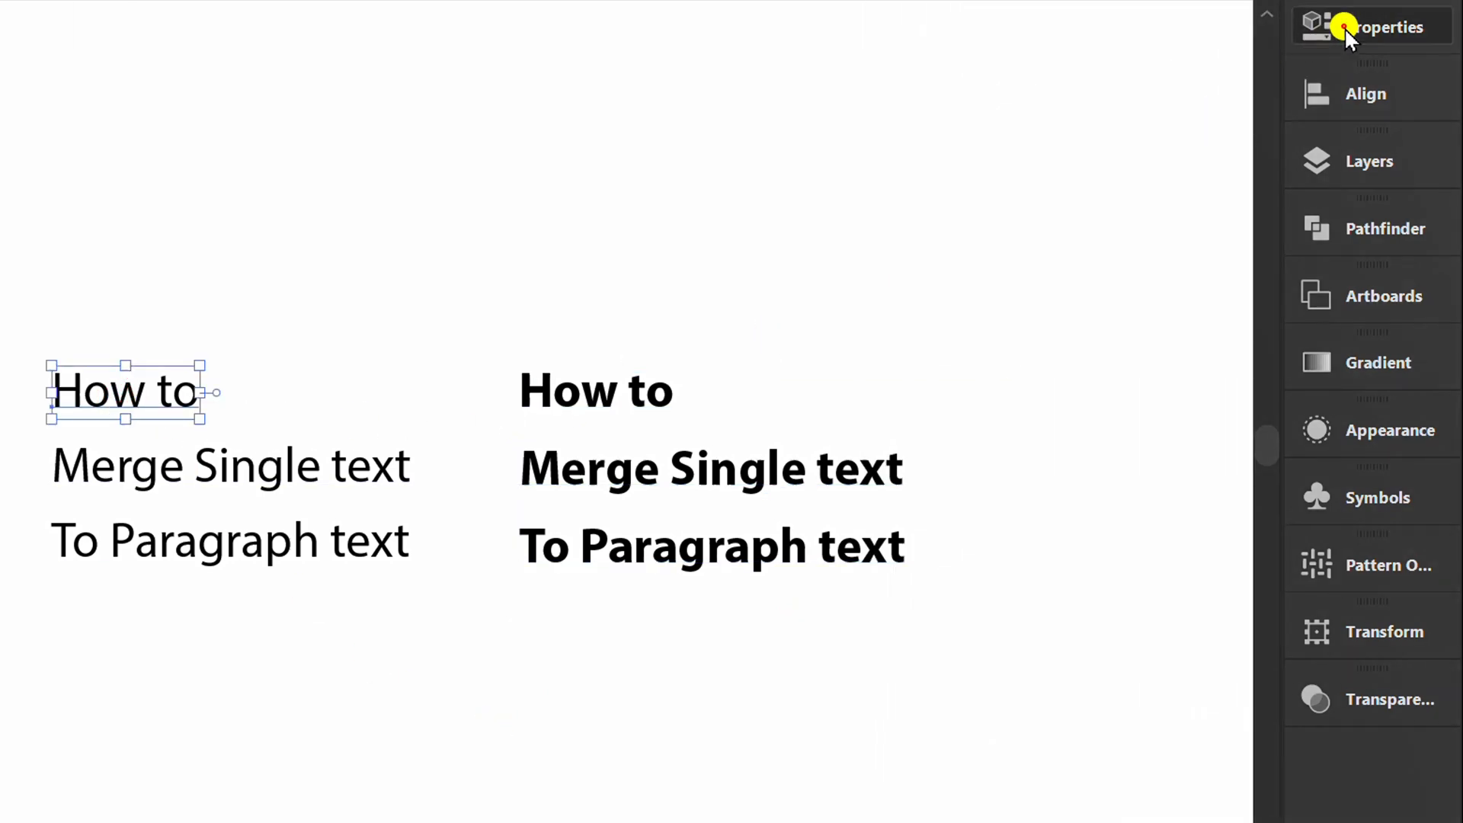
click(1375, 28)
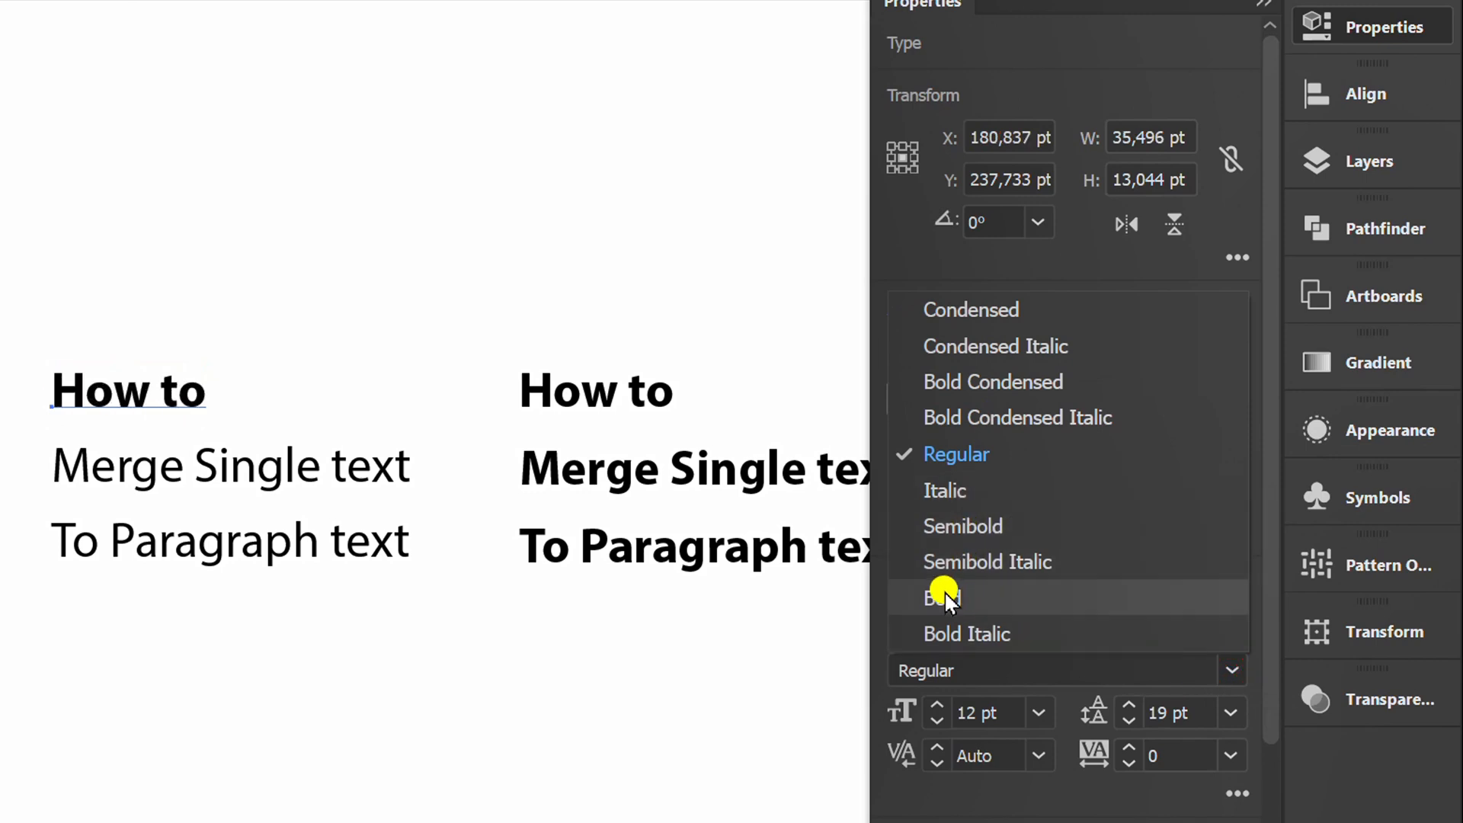
click(942, 597)
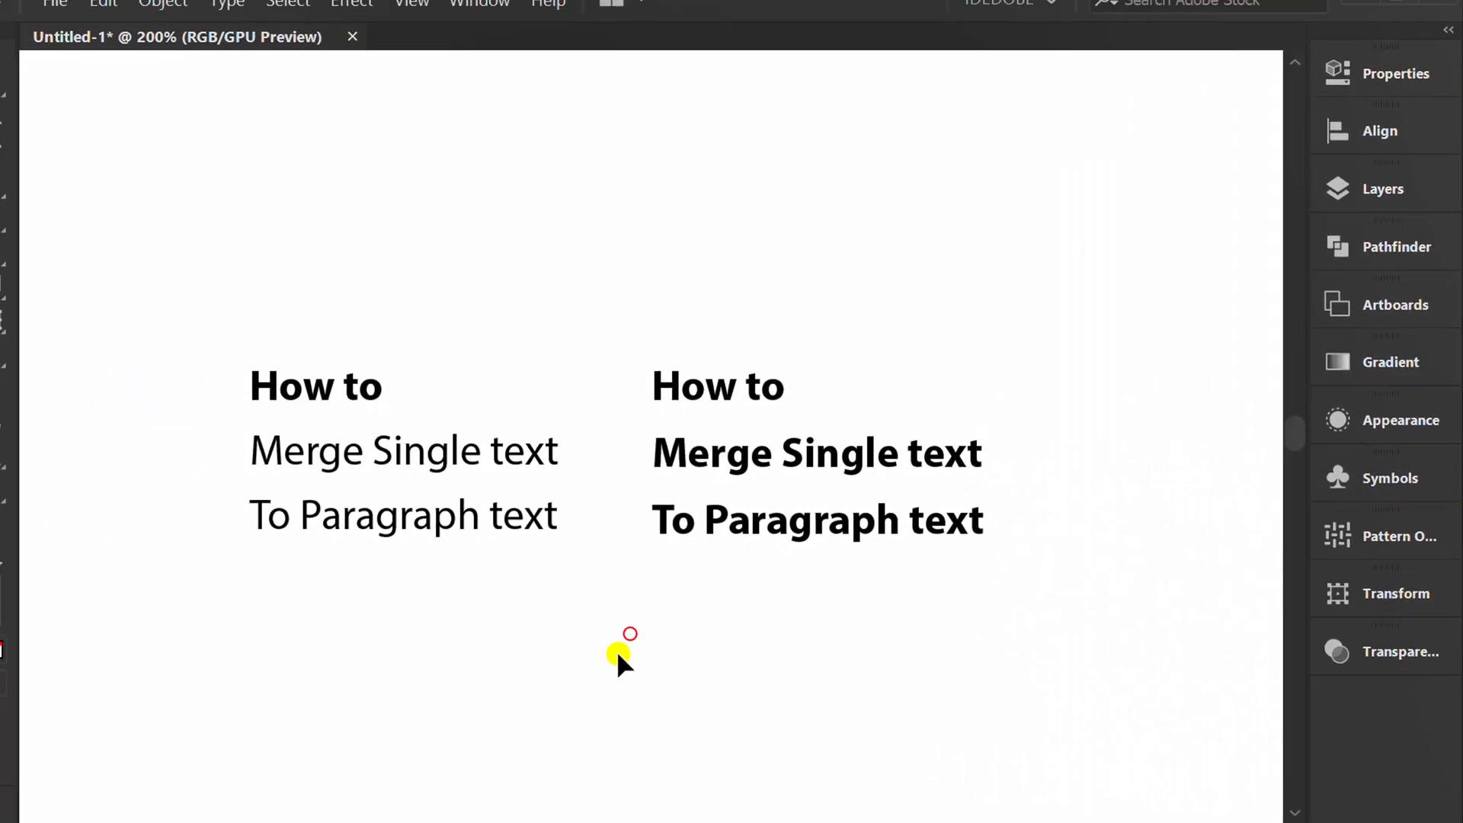